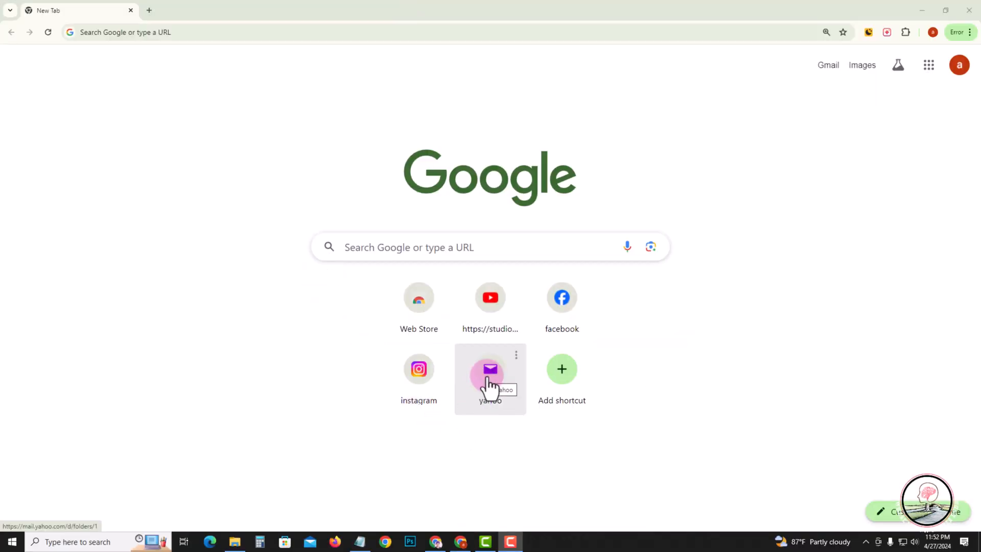
Go to the Yahoo Mail inbox from the Chrome New Tab shortcut.
{"action": "left_click", "coordinate": [490, 369]}
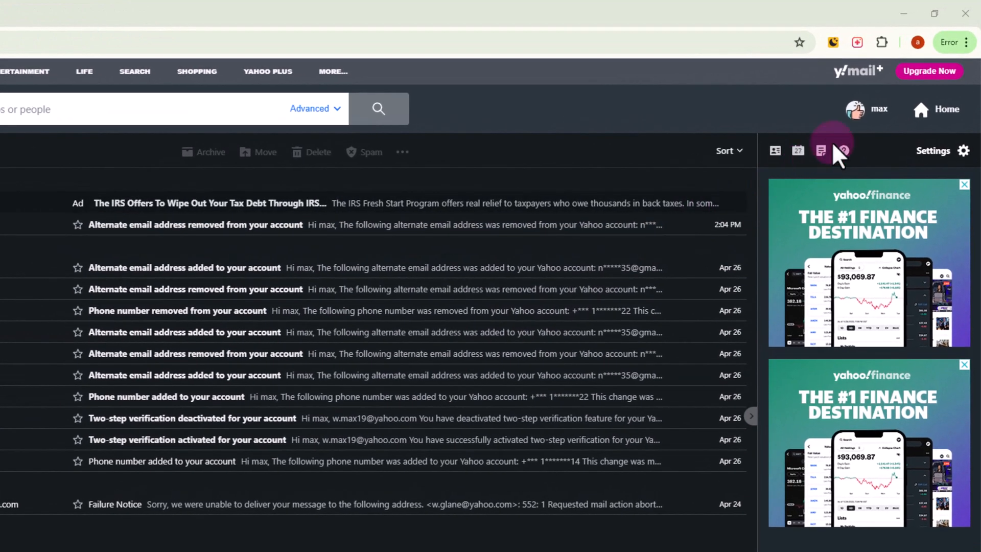
Reach the Yahoo account overview via Account info in the profile menu.
{"action": "left_click", "coordinate": [850, 109]}
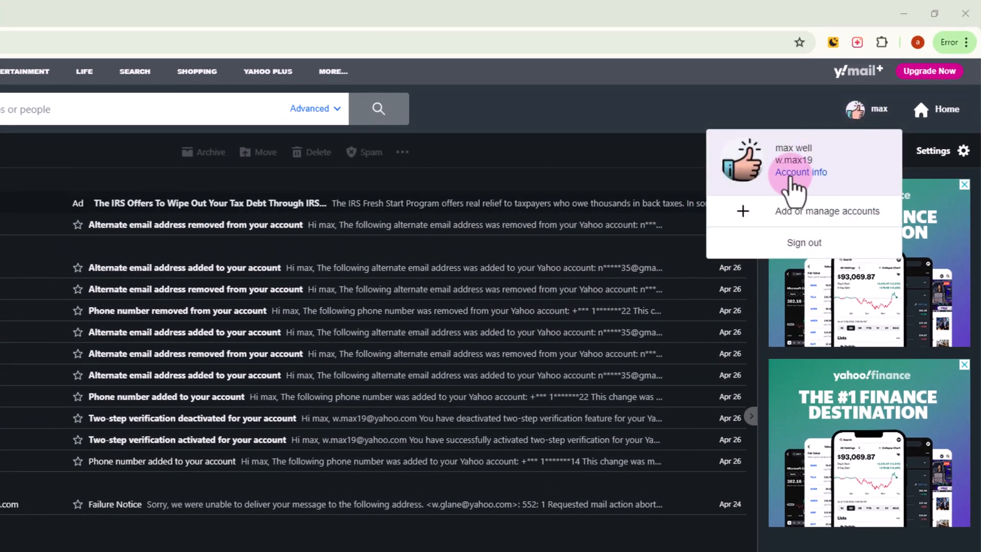
{"action": "left_click", "coordinate": [800, 172]}
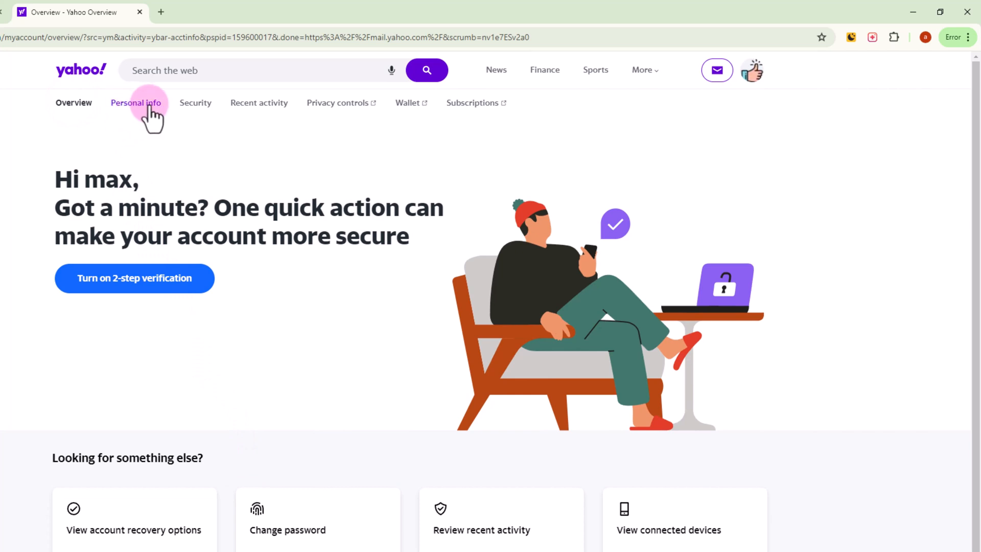
Bring up the Update language dialog from the Personal Info Language card.
{"action": "left_click", "coordinate": [135, 103]}
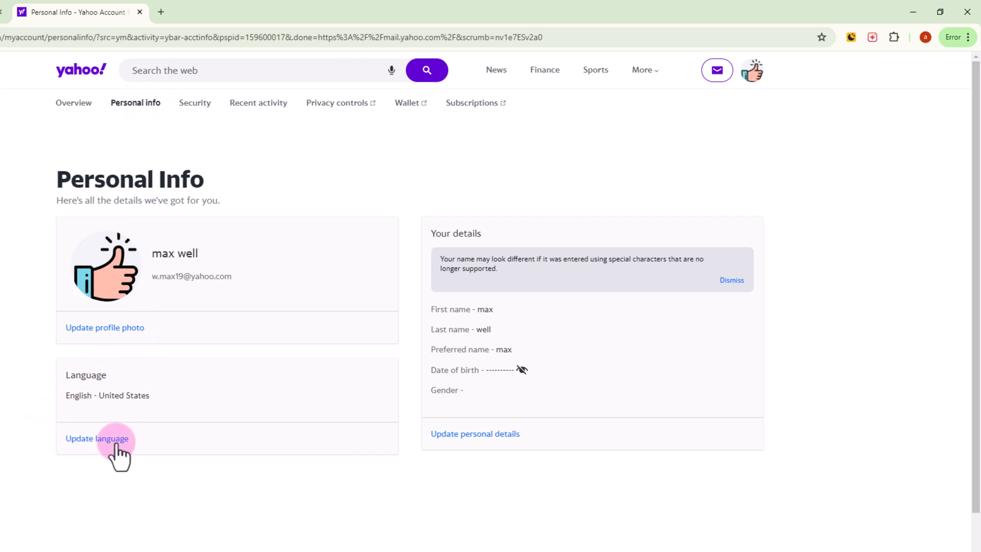
{"action": "left_click", "coordinate": [98, 438]}
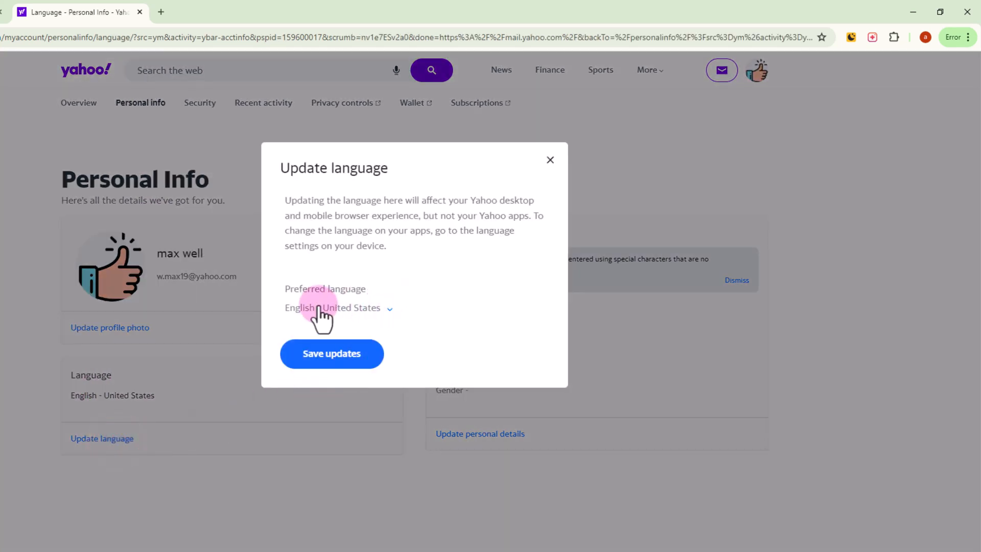
Browse the preferred-language list down past Русский and svenska entries.
{"action": "left_click", "coordinate": [335, 307]}
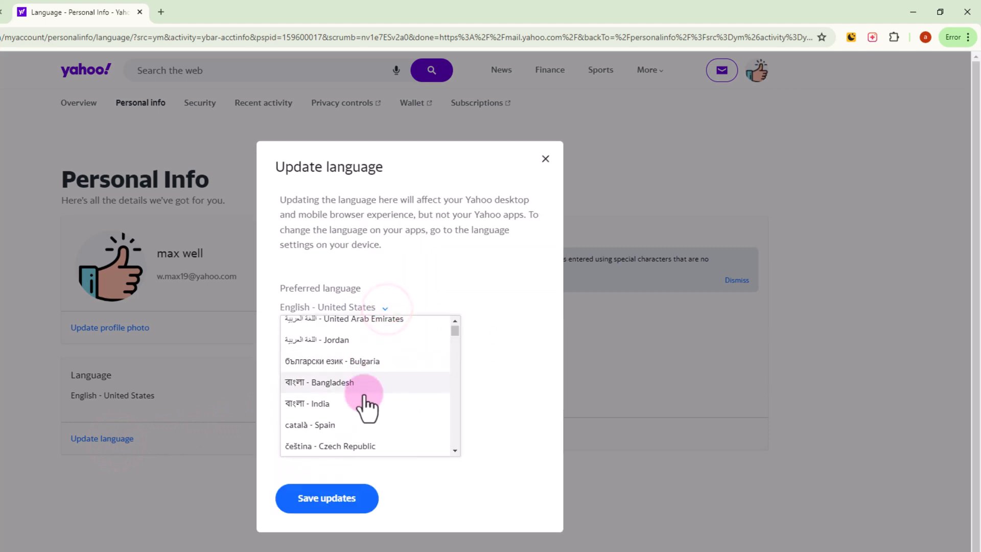
{"action": "scroll", "scroll_direction": "down", "scroll_amount": 3}
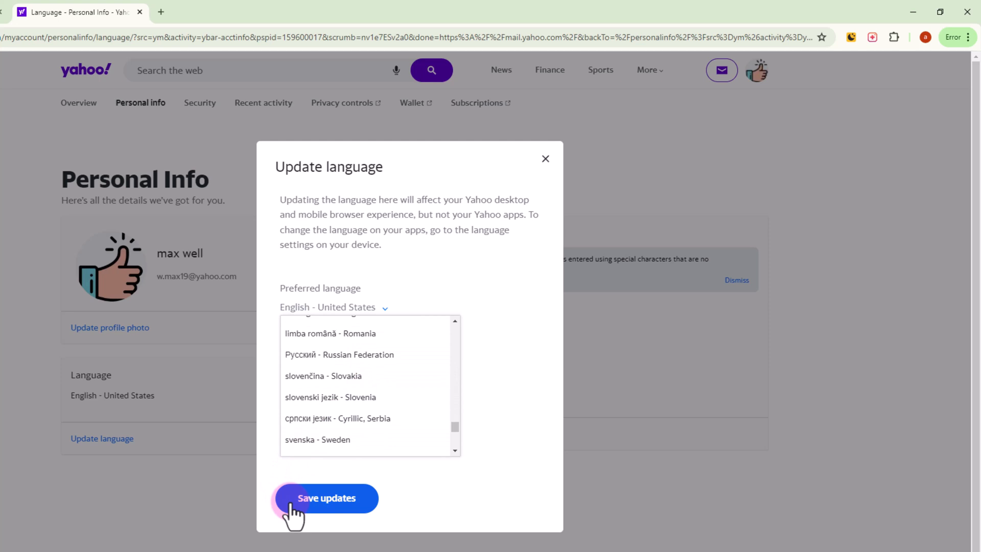
{"action": "mouse_move", "coordinate": [360, 513]}
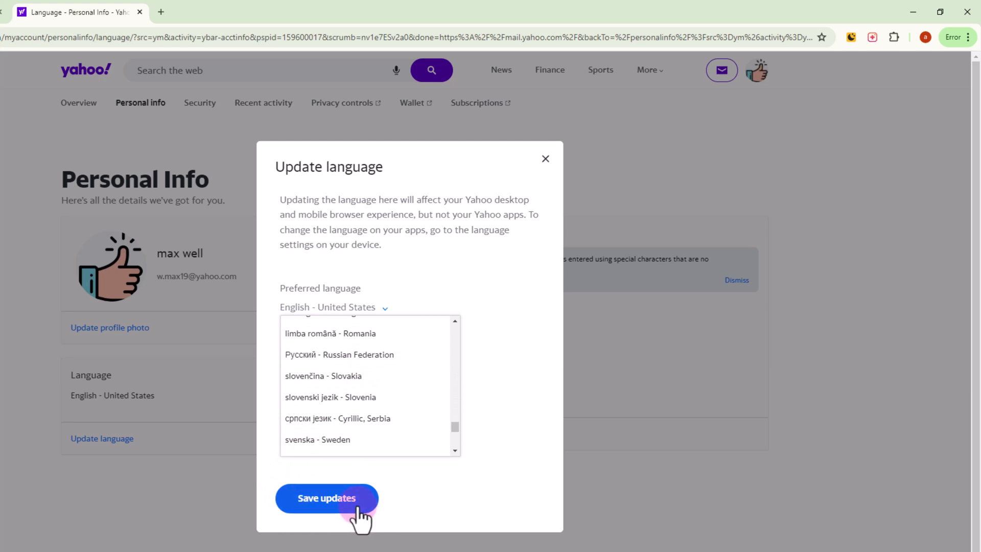